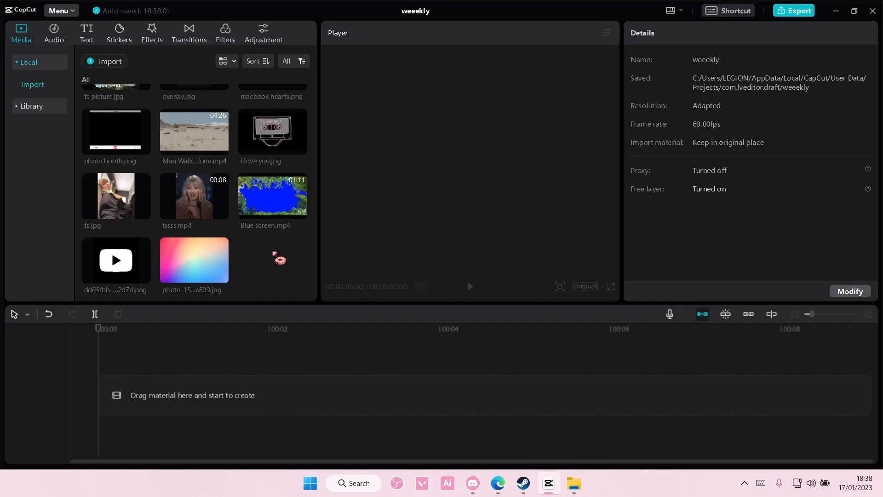
Step: Add the YouTube logo PNG to the timeline as the first clip and select it
{"action": "left_click_drag", "start_coordinate": [115, 260], "coordinate": [225, 394]}
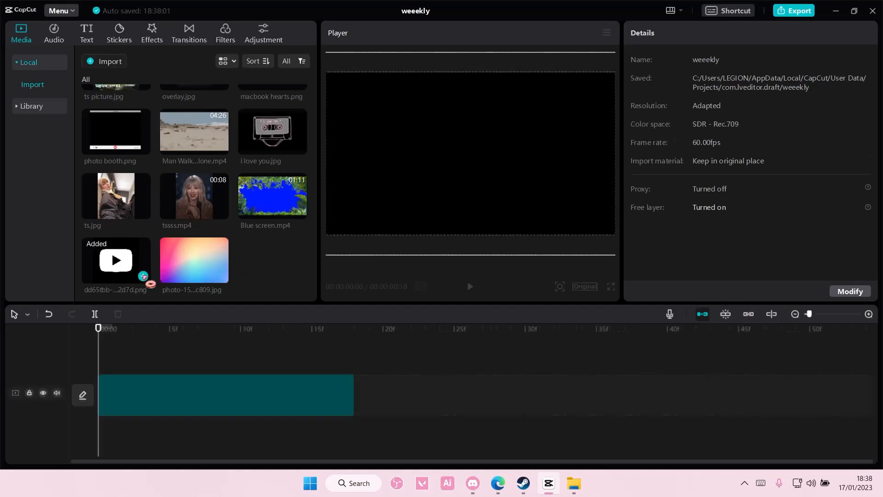
{"action": "left_click", "coordinate": [226, 394]}
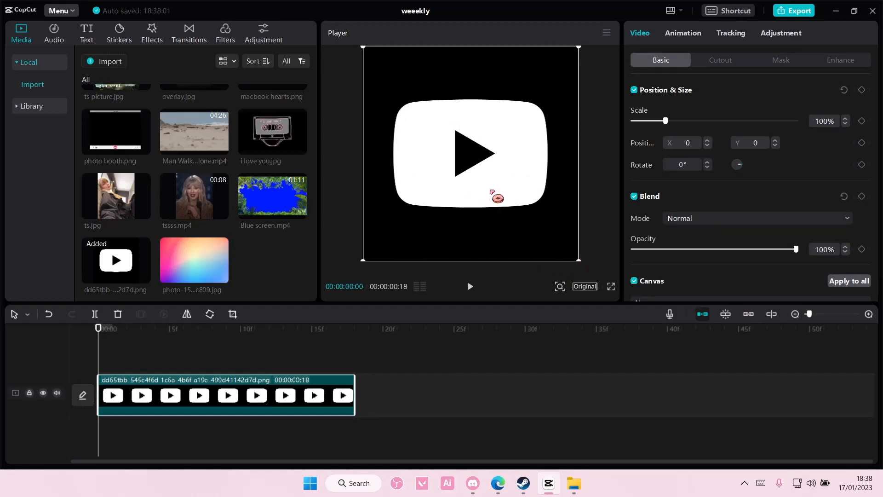
Step: Change the canvas aspect ratio to 16:9 widescreen
{"action": "left_click", "coordinate": [584, 286]}
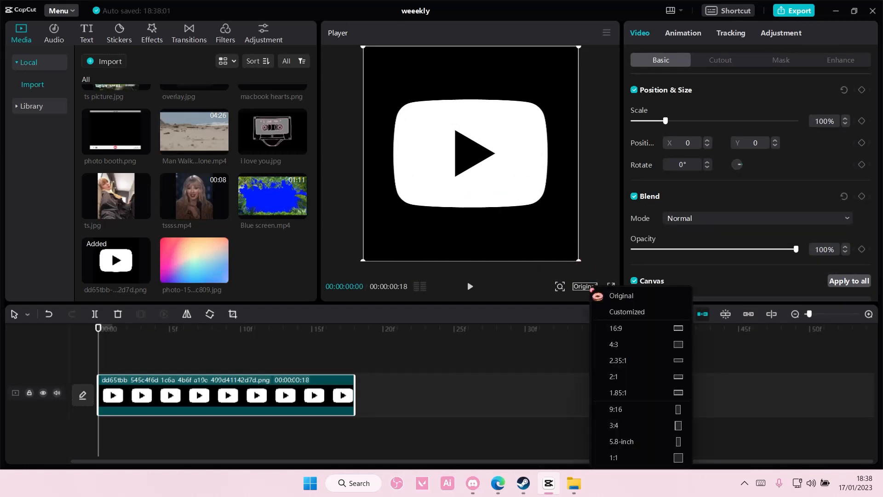
{"action": "left_click", "coordinate": [615, 329]}
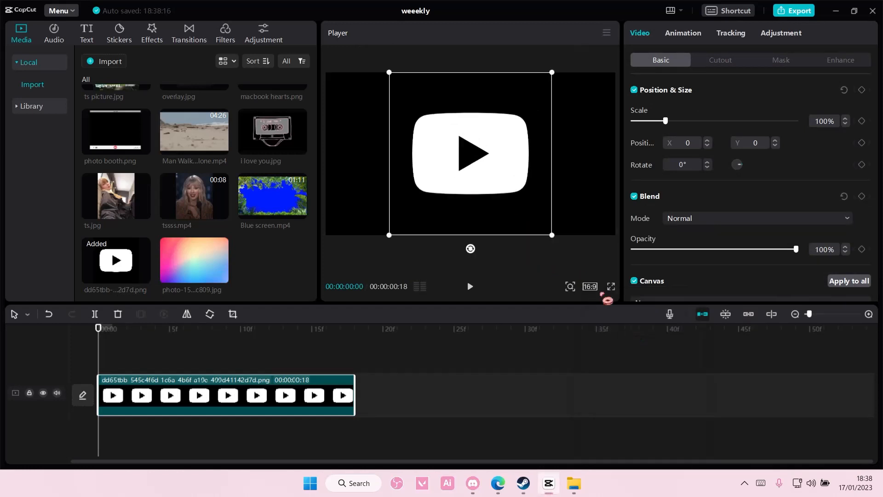
{"action": "left_click", "coordinate": [589, 286]}
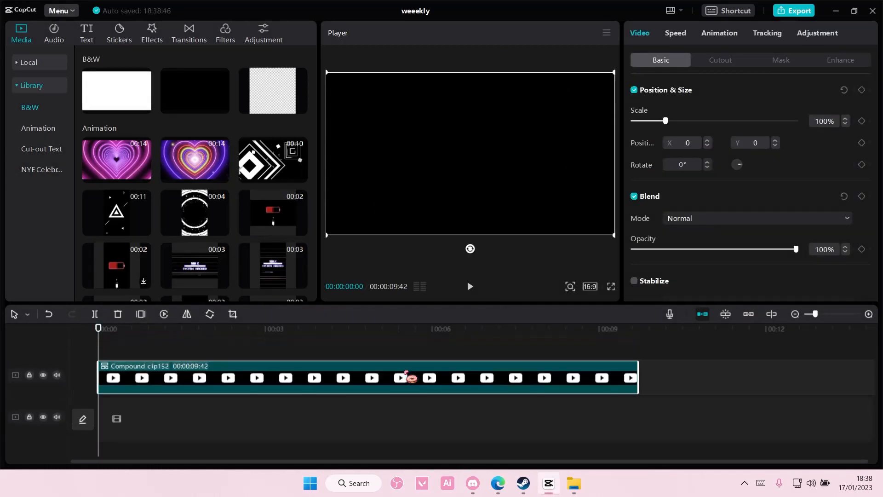
Step: Set the logo compound clip's blend mode to Darken
{"action": "left_click", "coordinate": [756, 219]}
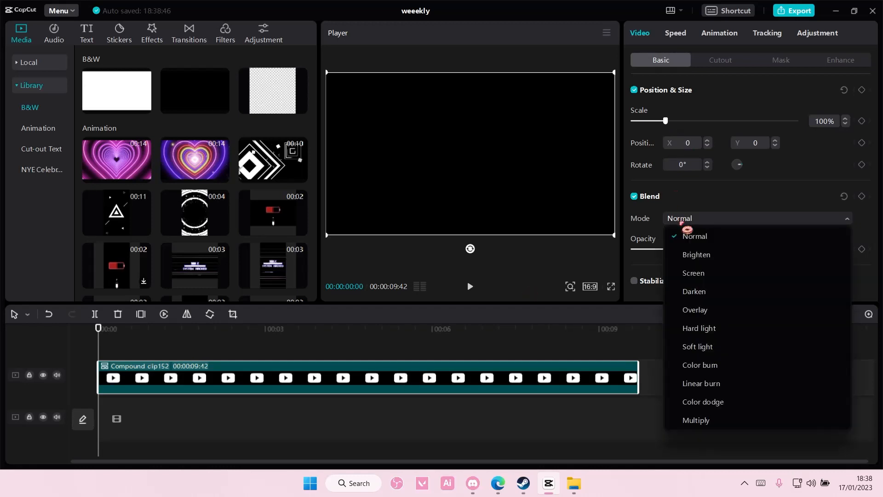
{"action": "left_click", "coordinate": [693, 291]}
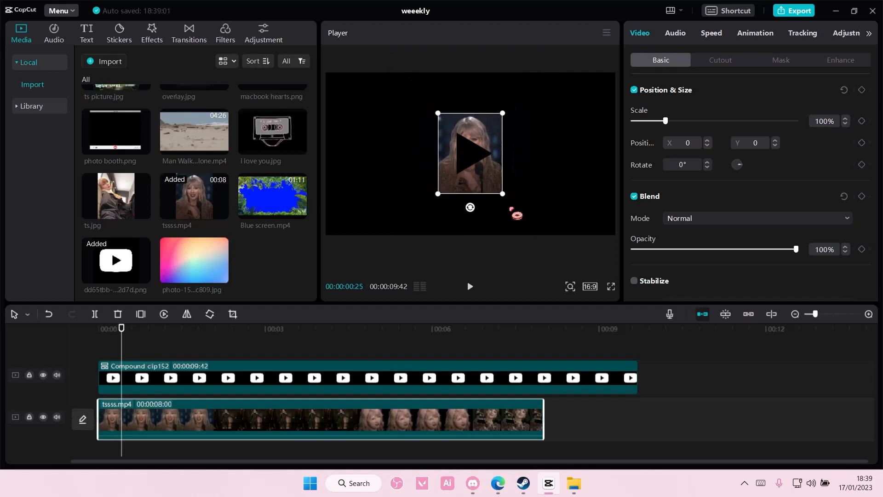
Step: Scale tssss.mp4 to 50% and move it into the logo's upper-left
{"action": "left_click_drag", "start_coordinate": [666, 120], "coordinate": [649, 120]}
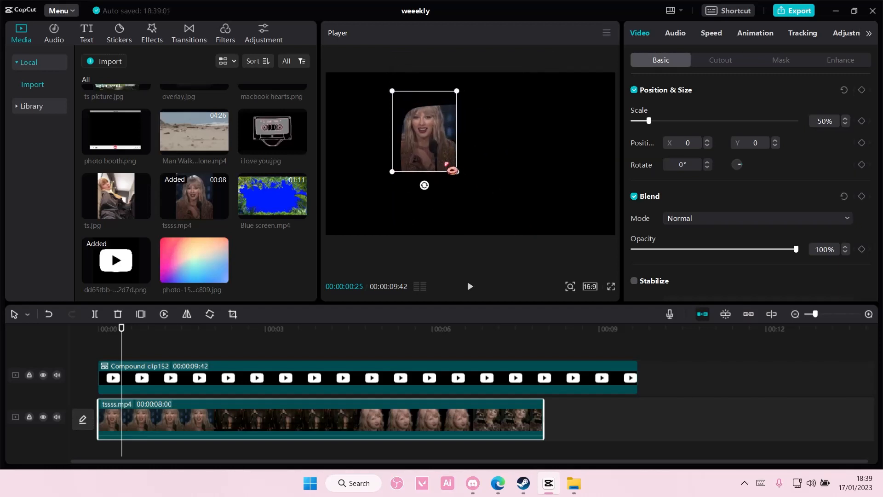
{"action": "left_click_drag", "start_coordinate": [424, 131], "coordinate": [430, 135]}
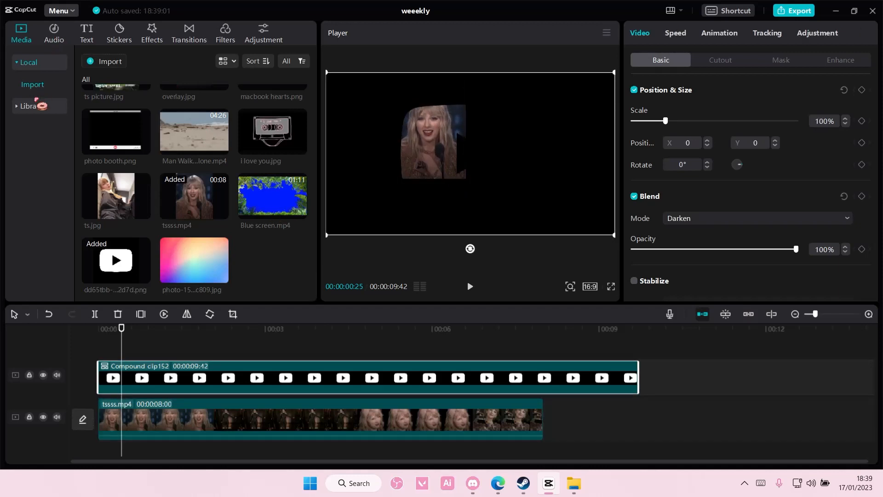
{"action": "scroll", "scroll_direction": "down", "scroll_amount": 3}
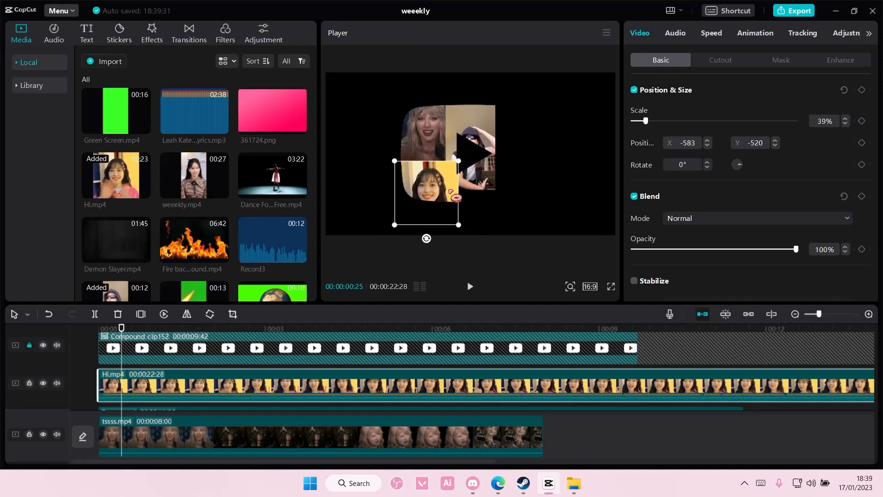
Step: Shrink Hi.mp4 to about a third in the lower-left and fit Dance.mp4 middle-right
{"action": "left_click_drag", "start_coordinate": [459, 224], "coordinate": [449, 208]}
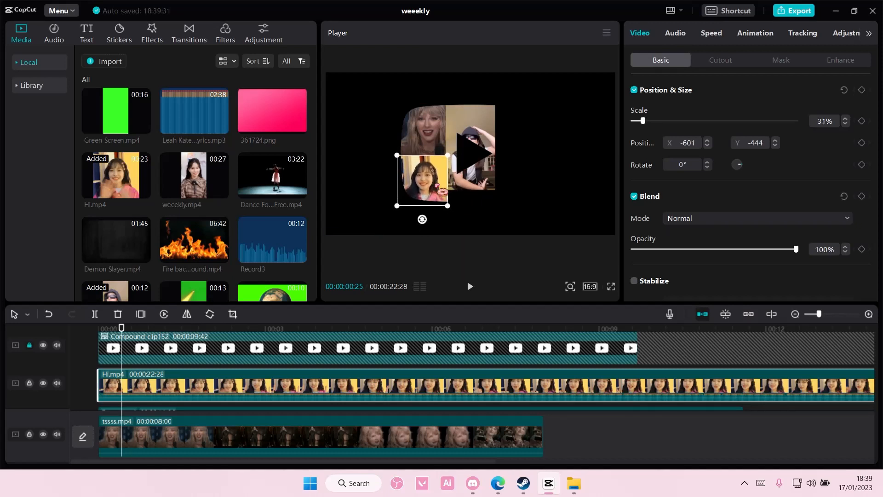
{"action": "left_click_drag", "start_coordinate": [422, 180], "coordinate": [418, 172]}
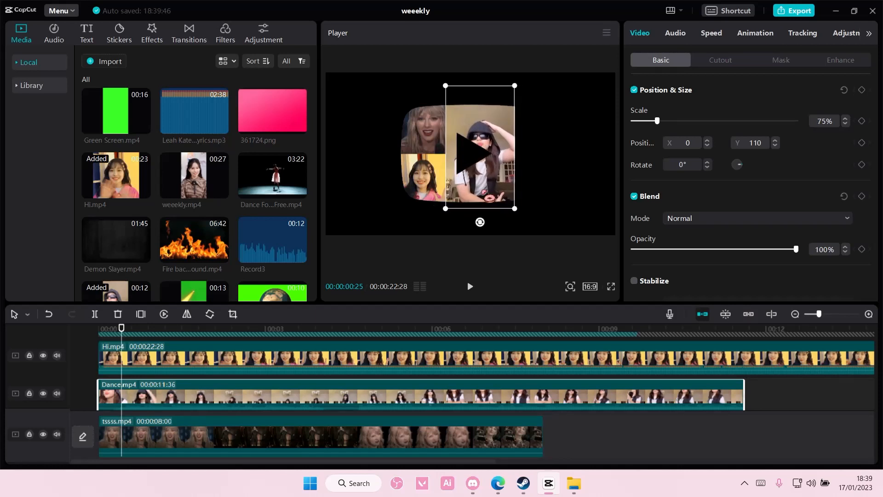
{"action": "left_click_drag", "start_coordinate": [479, 146], "coordinate": [494, 136]}
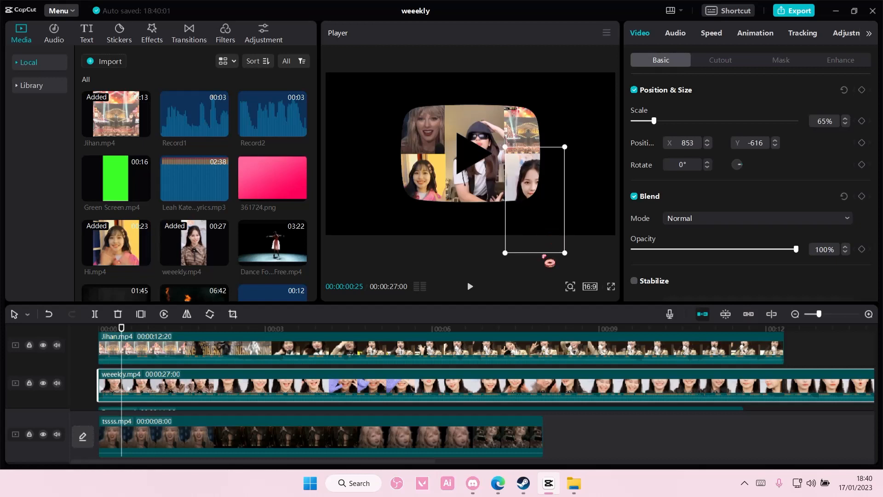
{"action": "mouse_move", "coordinate": [58, 396]}
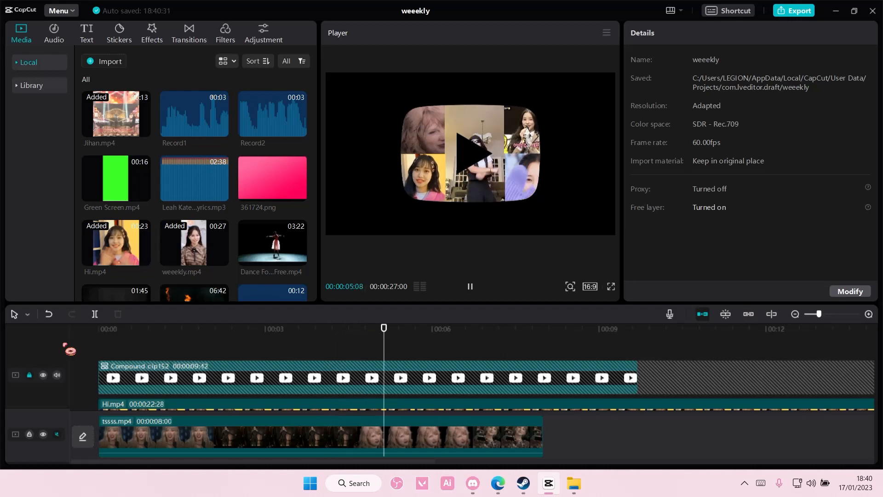
{"action": "left_click", "coordinate": [489, 328]}
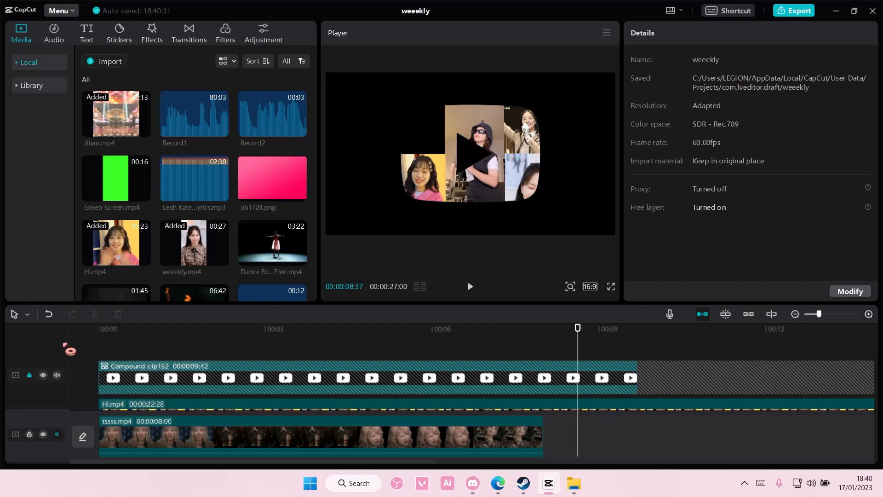
{"action": "left_click_drag", "start_coordinate": [577, 328], "coordinate": [535, 328]}
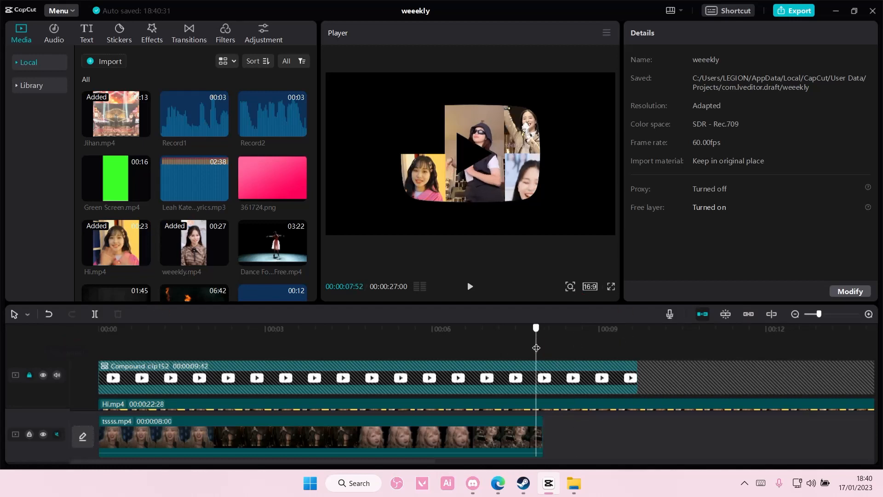